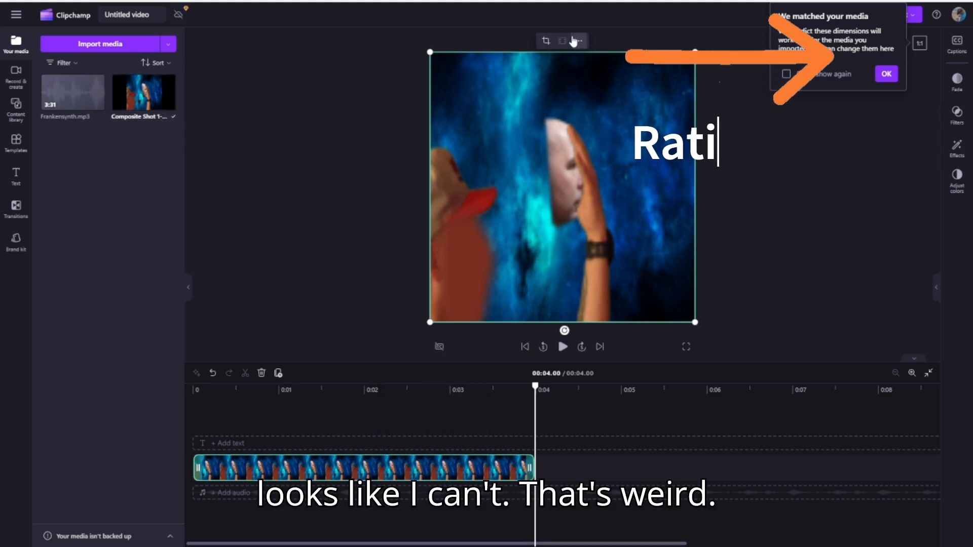
# Place Frankensynth.mp3 on the timeline and stretch the image clip to nearly the audio's full length
pyautogui.click(576, 40)
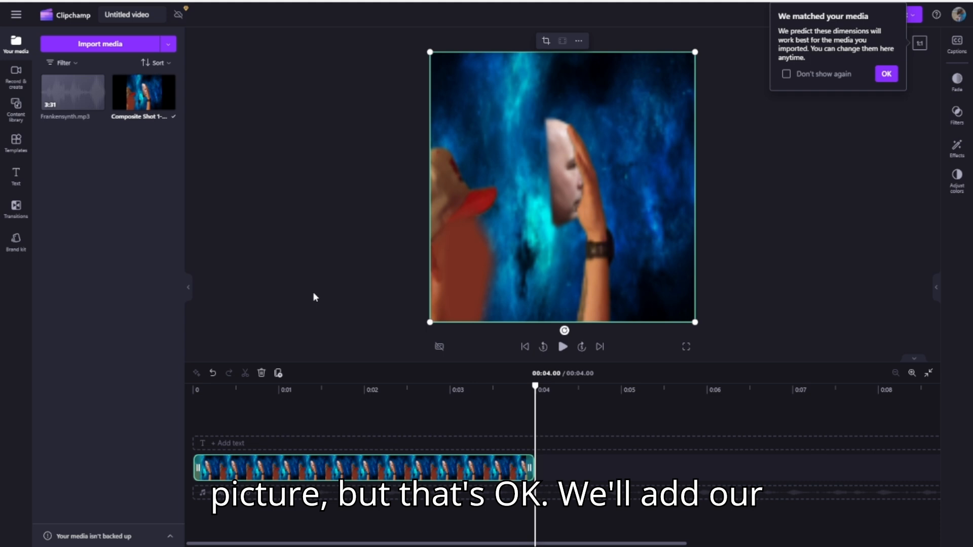
pyautogui.moveTo(71, 96)
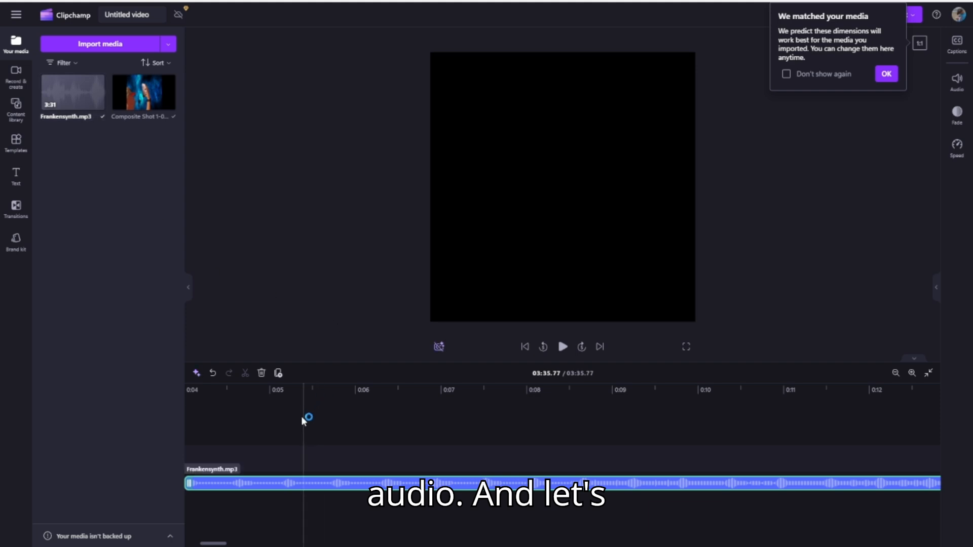
pyautogui.click(896, 373)
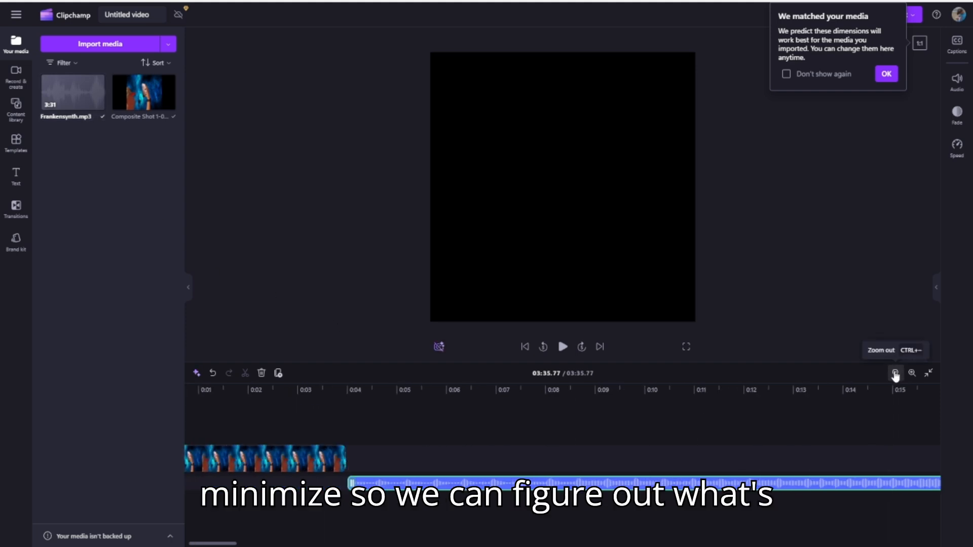
pyautogui.click(896, 373)
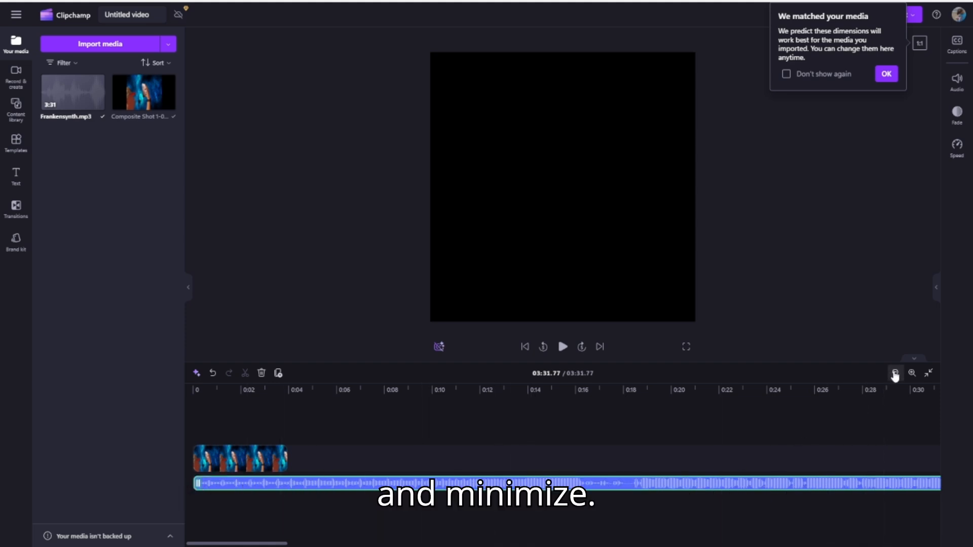
pyautogui.click(896, 373)
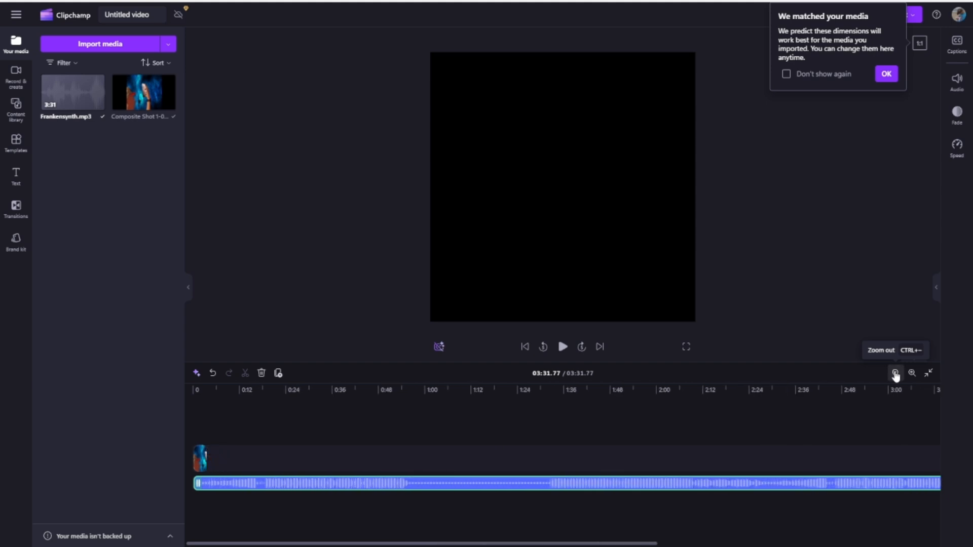
pyautogui.click(896, 373)
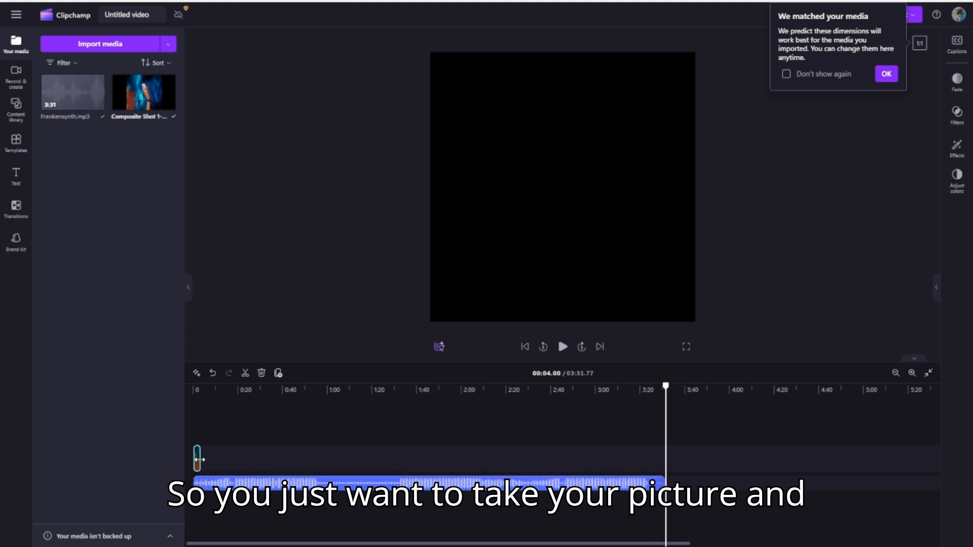
pyautogui.moveTo(143, 93); pyautogui.dragTo(419, 458)
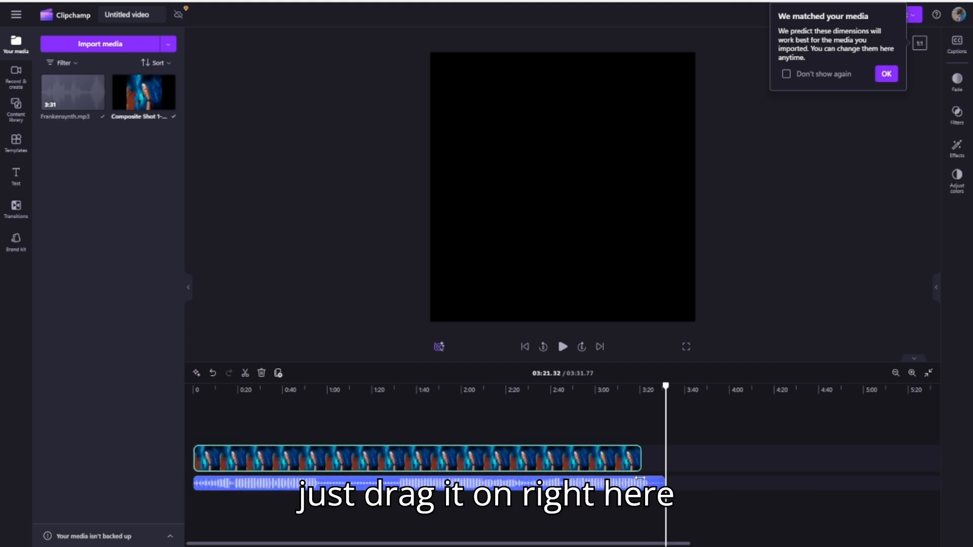